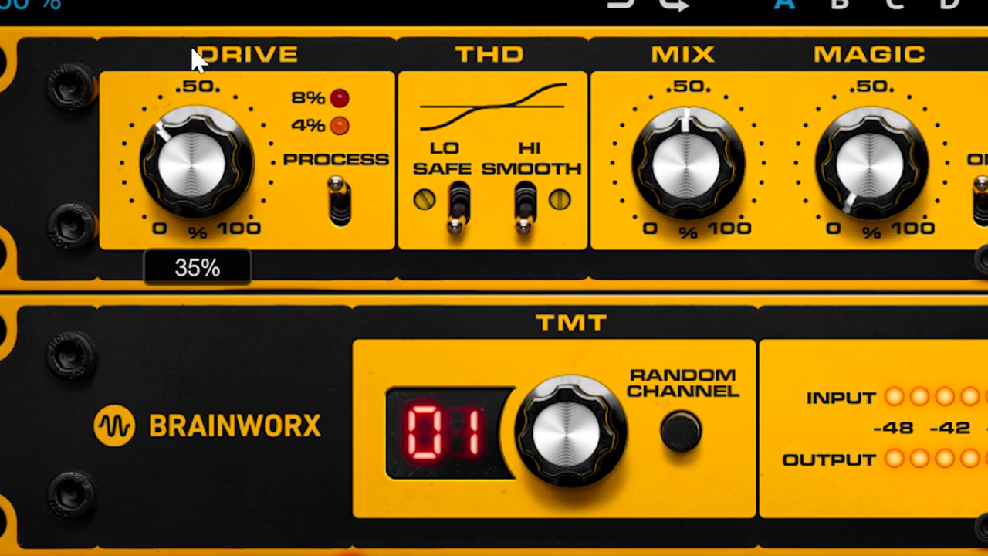
# Raise the DRIVE knob from 35% through 65% and 78% to about 82%
pyautogui.moveTo(200, 154); pyautogui.dragTo(208, 124)
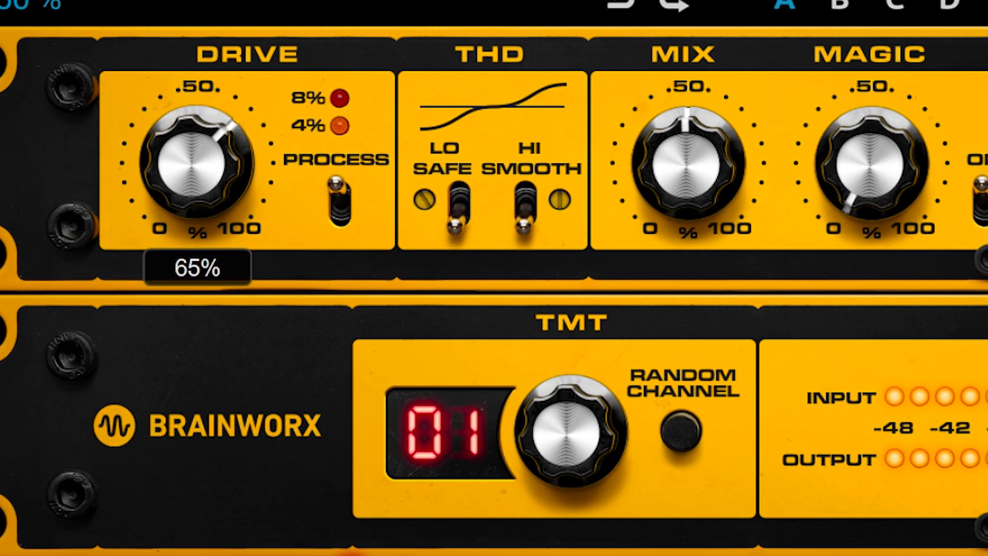
pyautogui.moveTo(197, 158); pyautogui.dragTo(198, 185)
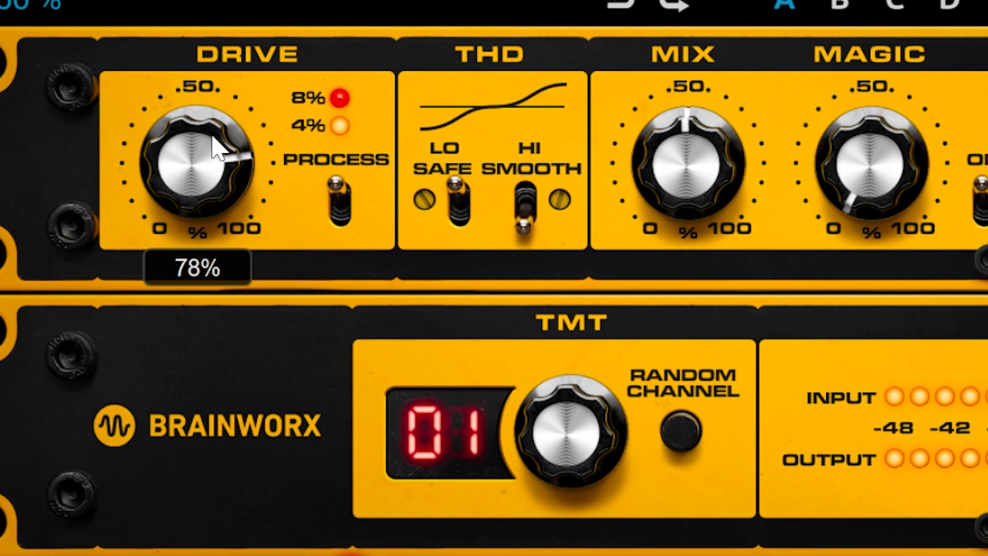
pyautogui.moveTo(198, 158); pyautogui.dragTo(208, 155)
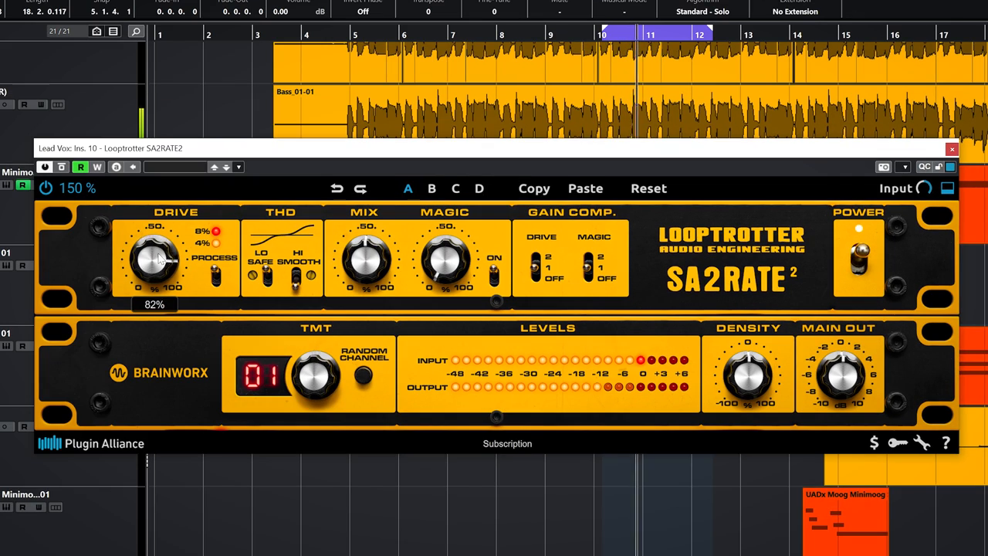
# Adjust the THD LO SAFE trim so the safe frequency reads about 456 Hz
pyautogui.moveTo(153, 259); pyautogui.dragTo(157, 232)
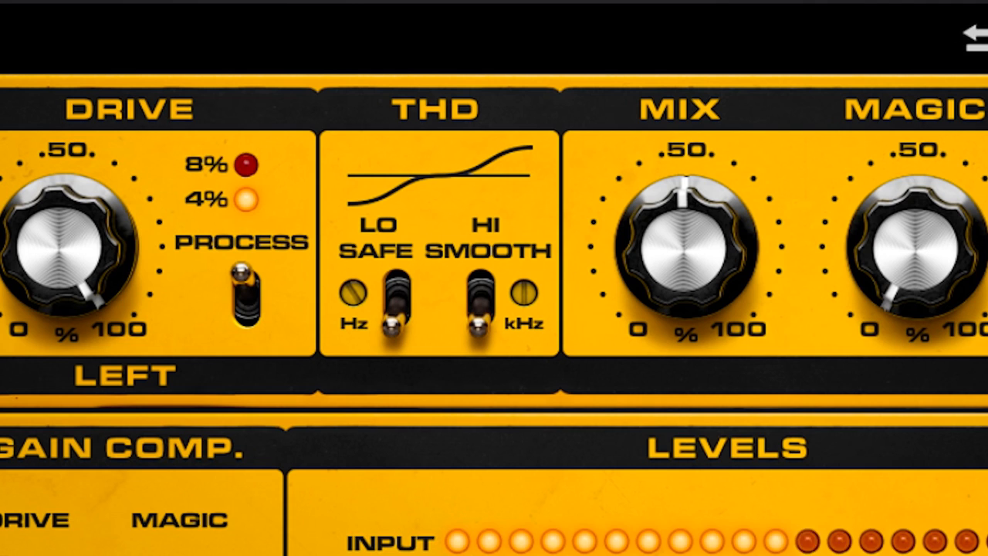
pyautogui.click(243, 199)
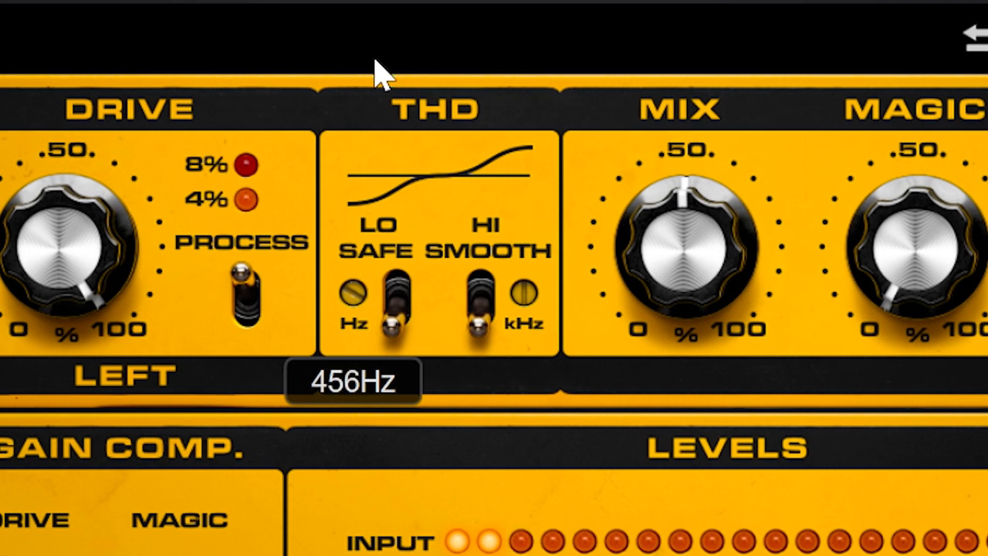
pyautogui.click(389, 291)
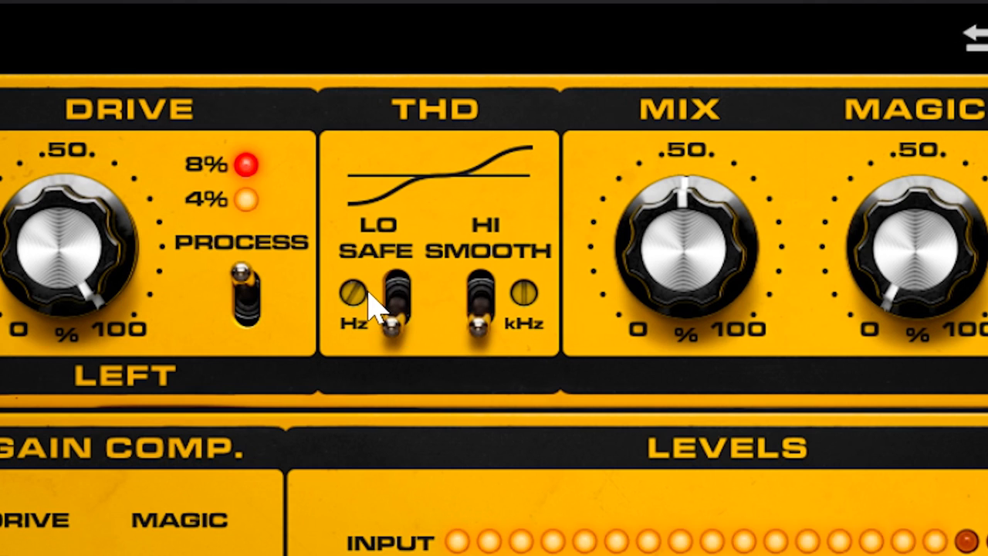
pyautogui.moveTo(354, 291); pyautogui.dragTo(371, 305)
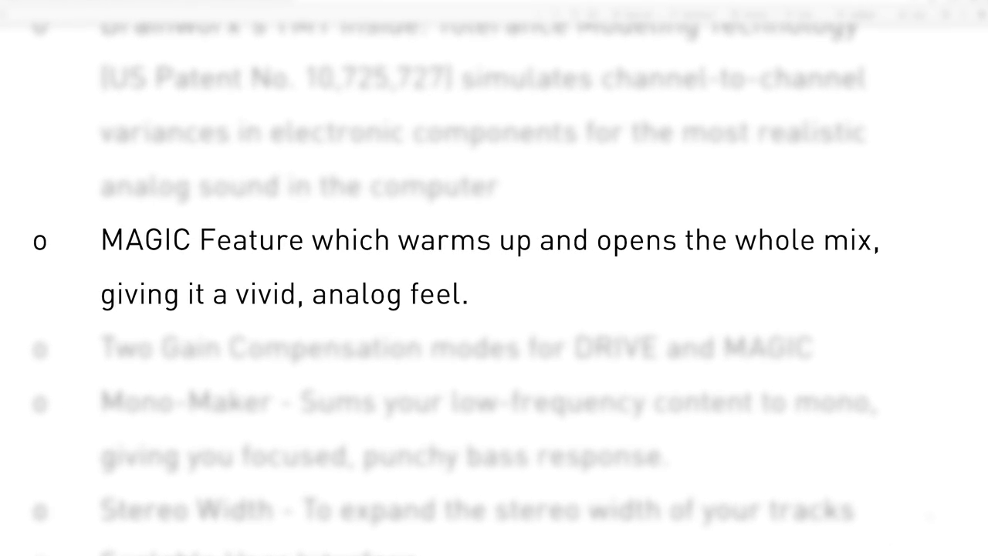
# Switch the MAGIC feature off and back on to compare the sound
pyautogui.scroll(-3)
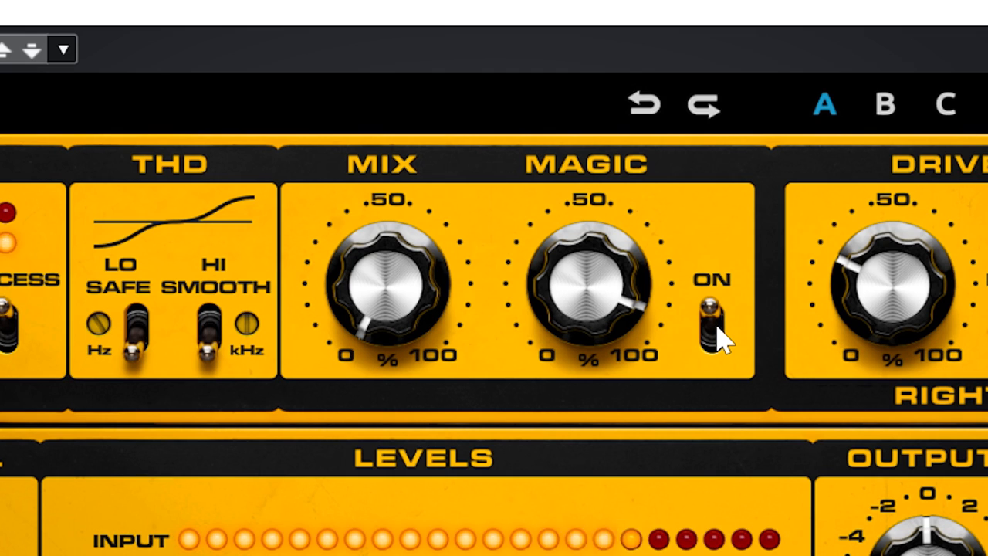
pyautogui.click(708, 325)
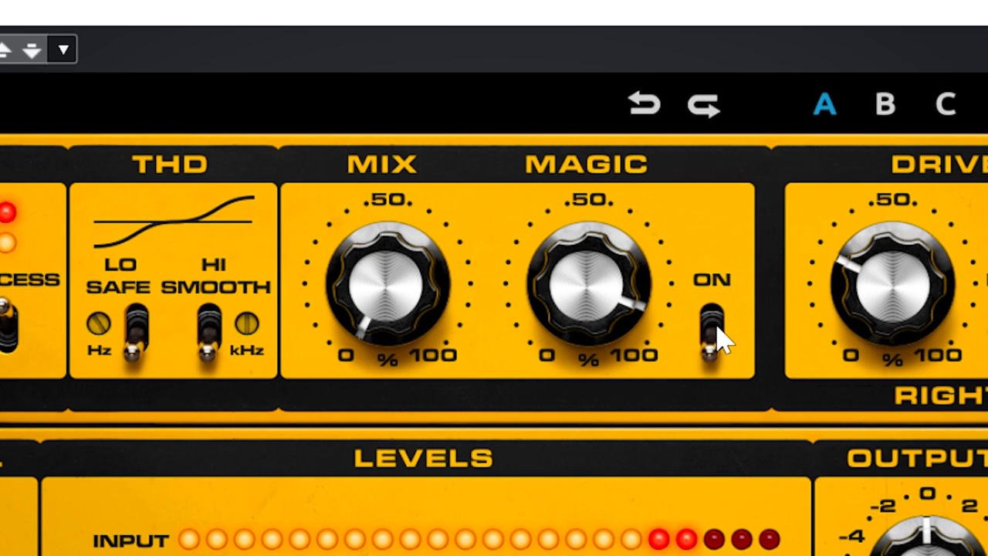
pyautogui.click(710, 324)
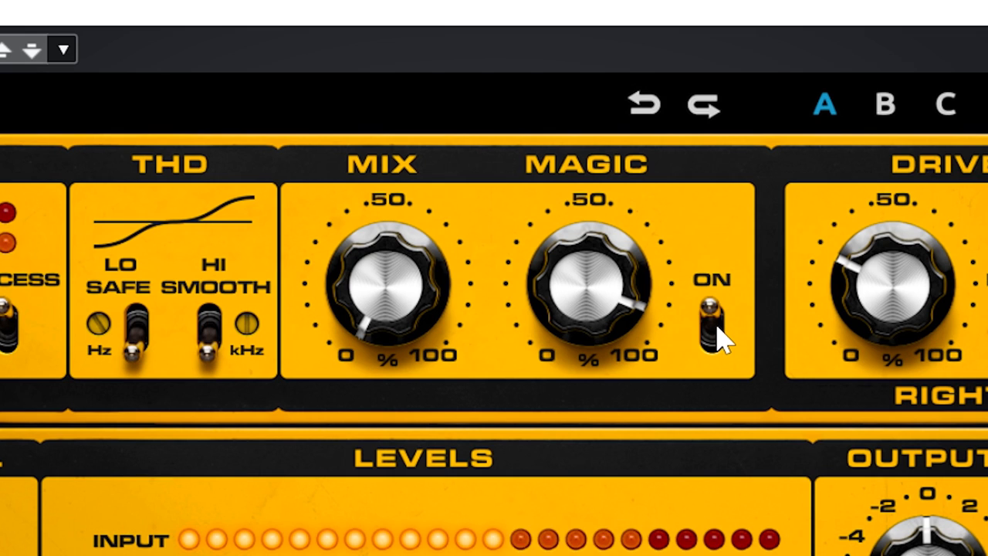
pyautogui.scroll(-3)
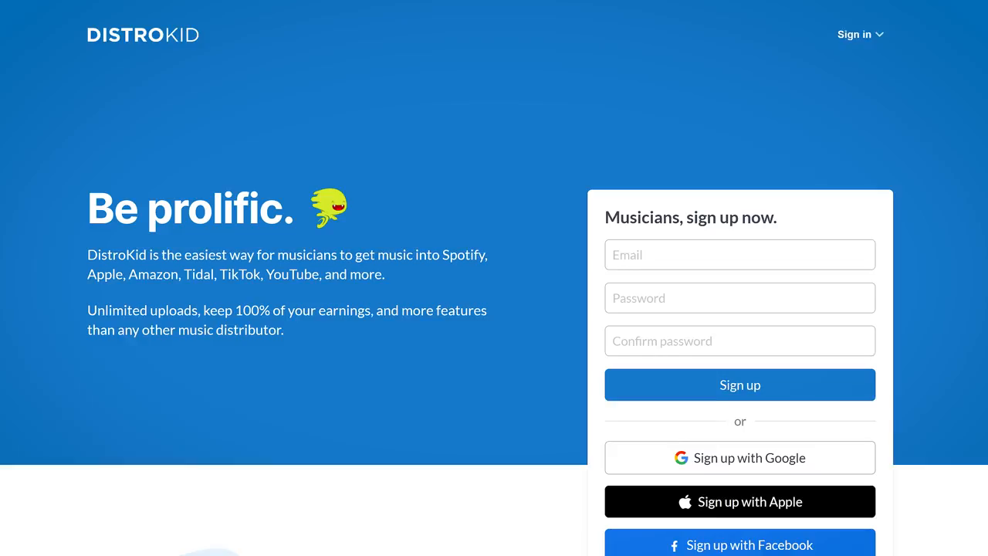
# Scroll the TimeStone release page to show the cover art and streaming links
pyautogui.scroll(-3)
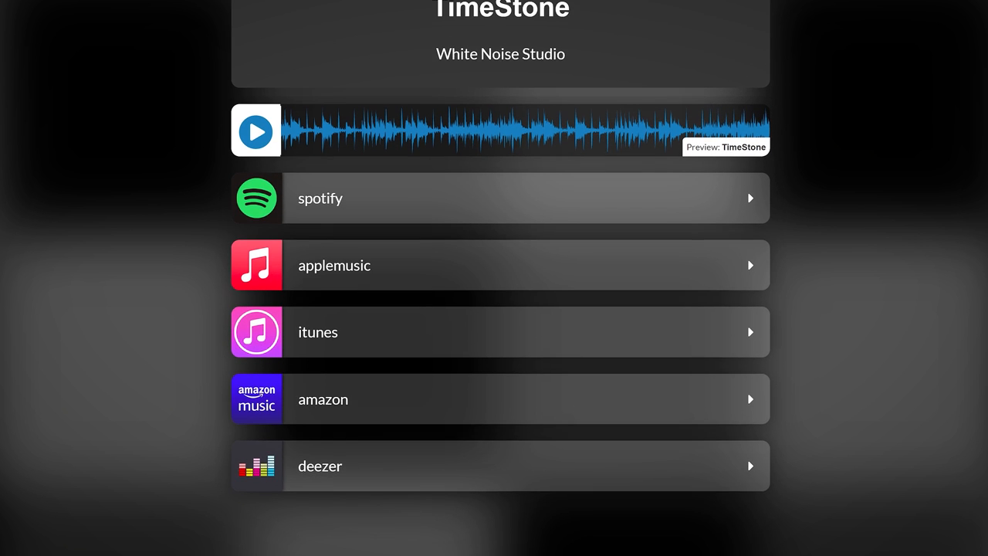
pyautogui.scroll(-3)
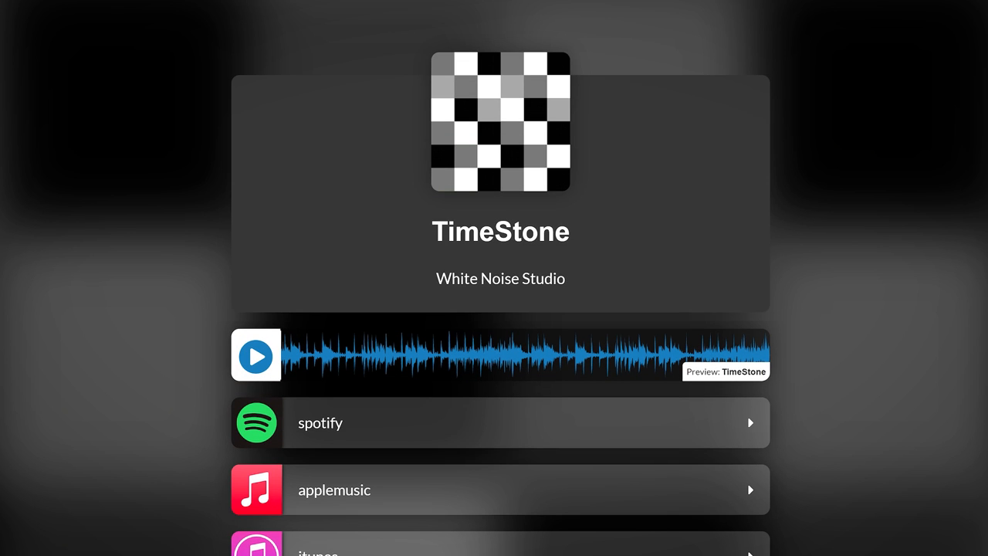